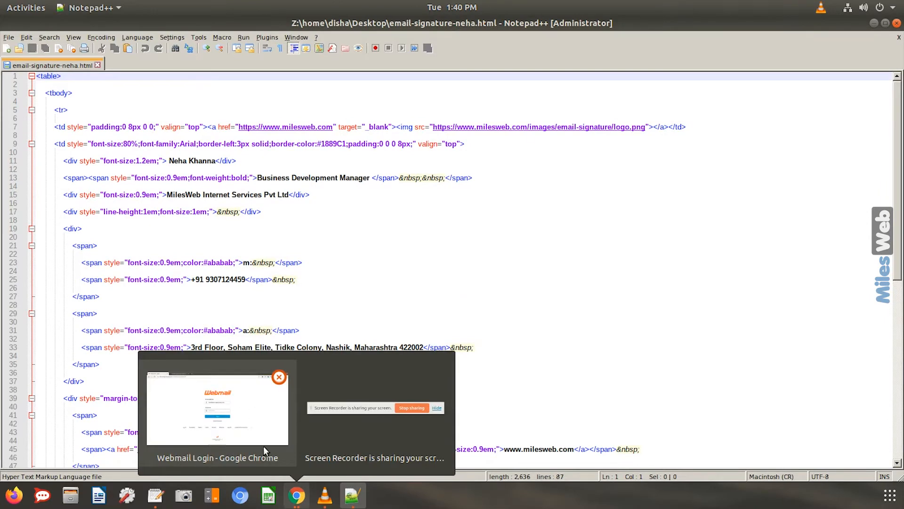
# - Log in to cPanel Webmail and launch the mailbox in the Roundcube client
pyautogui.click(217, 411)
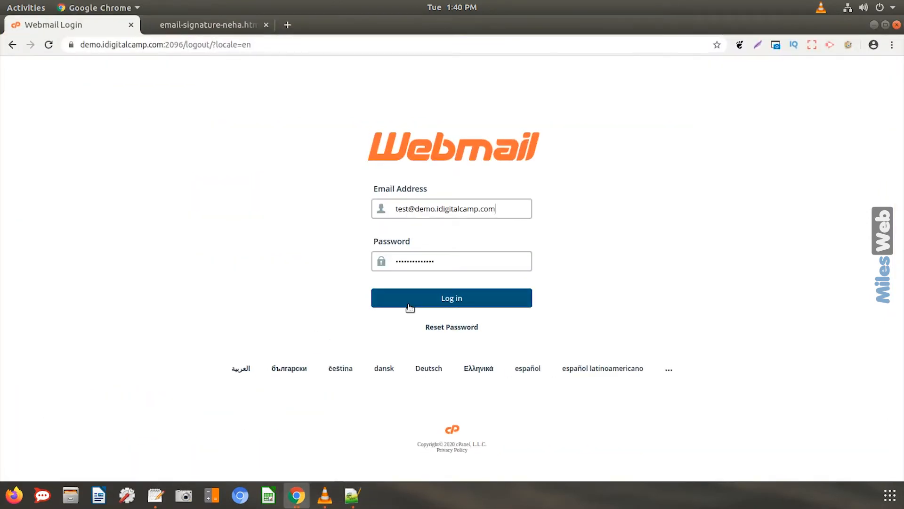
pyautogui.click(452, 298)
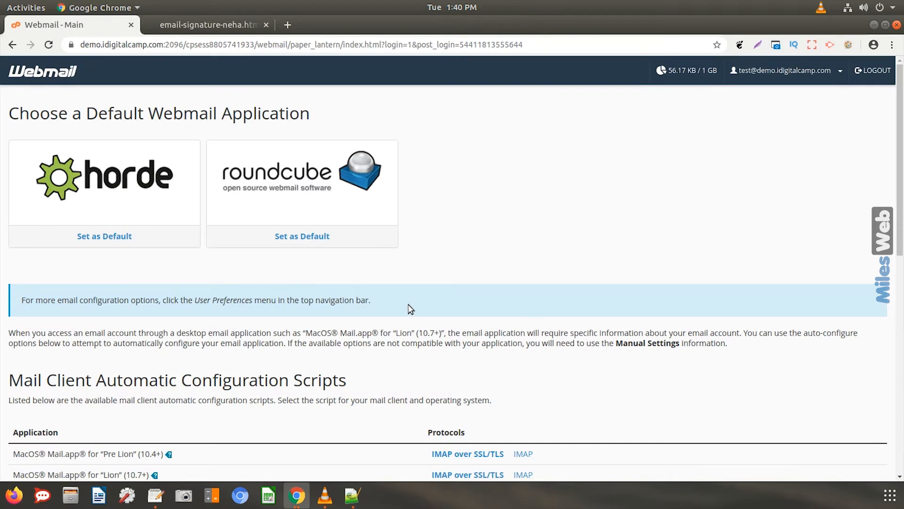
pyautogui.click(301, 235)
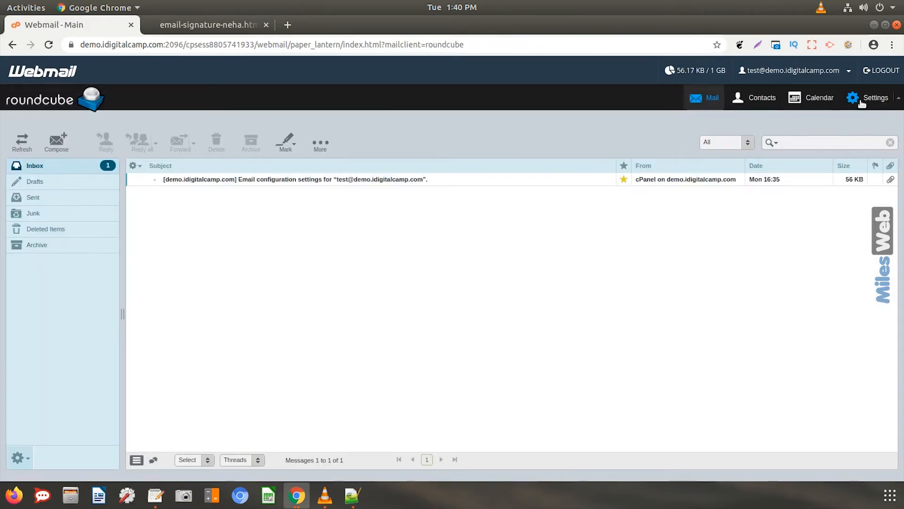
# - Go to Settings > Identities, edit the identity and clear the test text from its signature
pyautogui.click(869, 97)
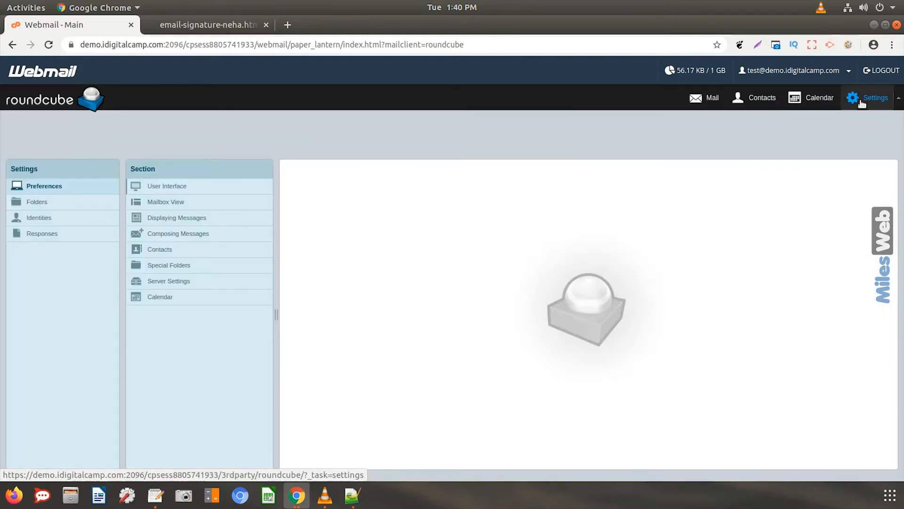
pyautogui.click(40, 218)
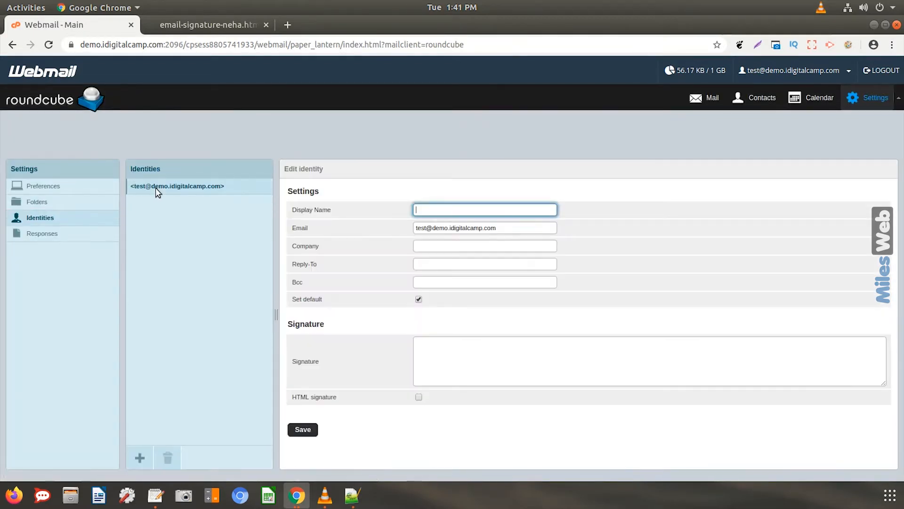
pyautogui.moveTo(305, 371)
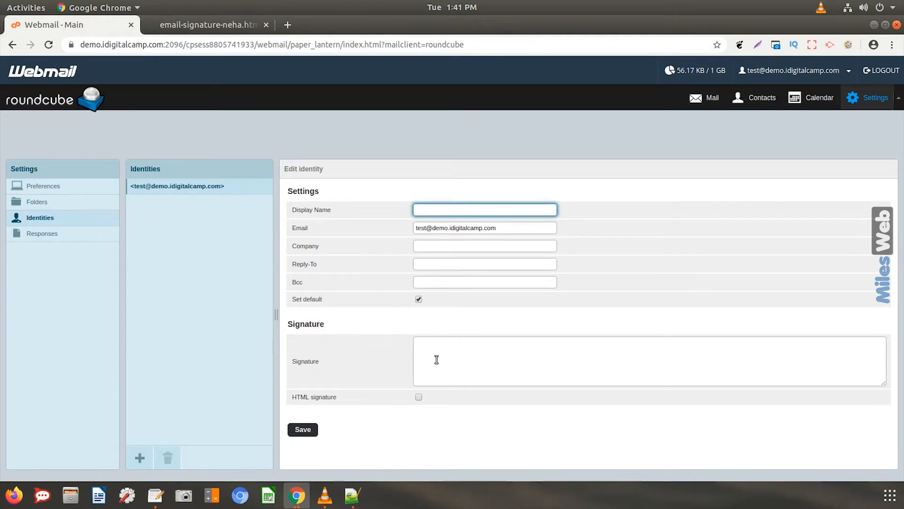
pyautogui.write('Neha')
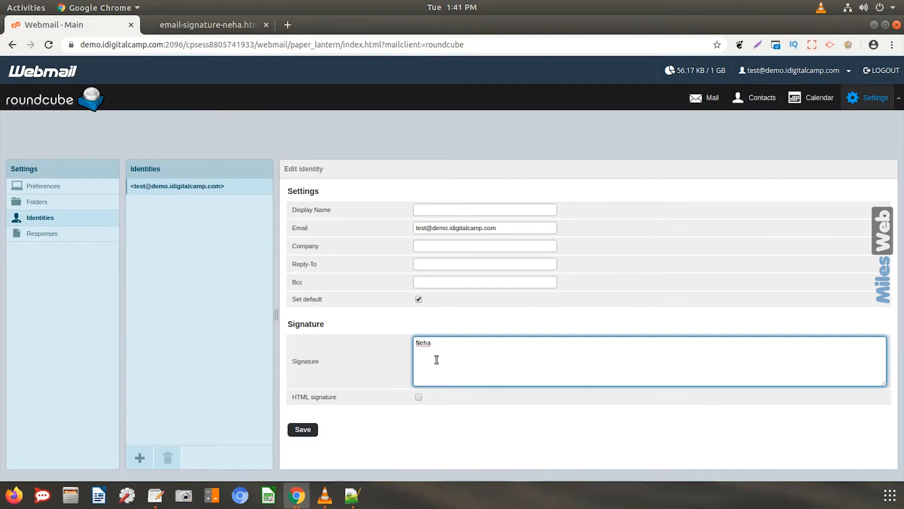
pyautogui.doubleClick(423, 342)
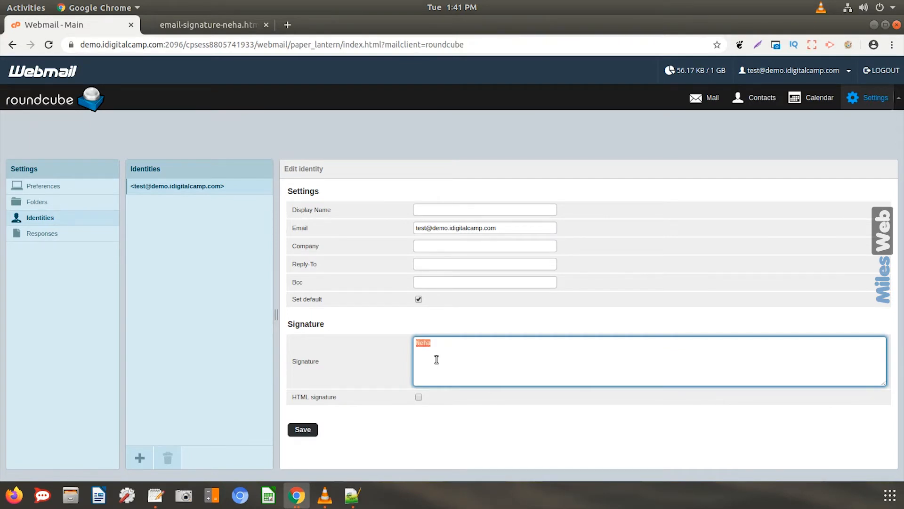
pyautogui.press('Delete')
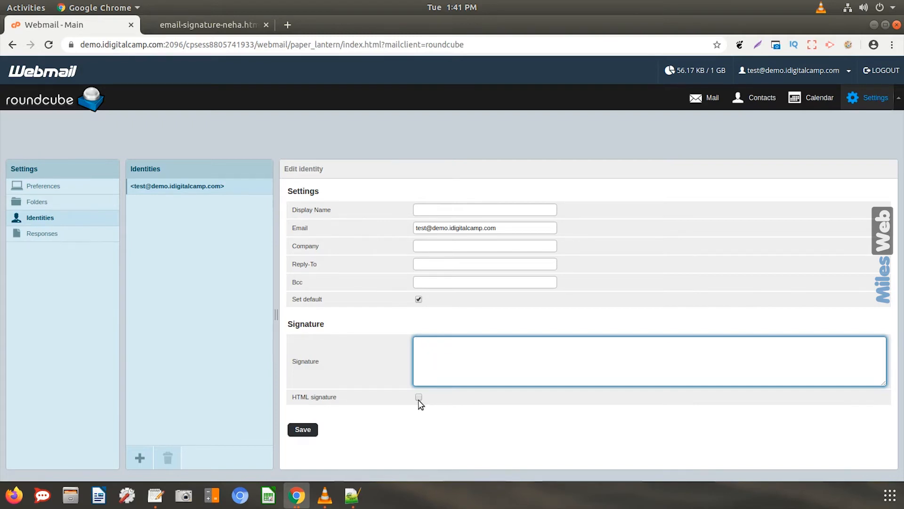
# - Enable HTML signature, bring up its source code dialog and switch to the signature file tab
pyautogui.click(418, 396)
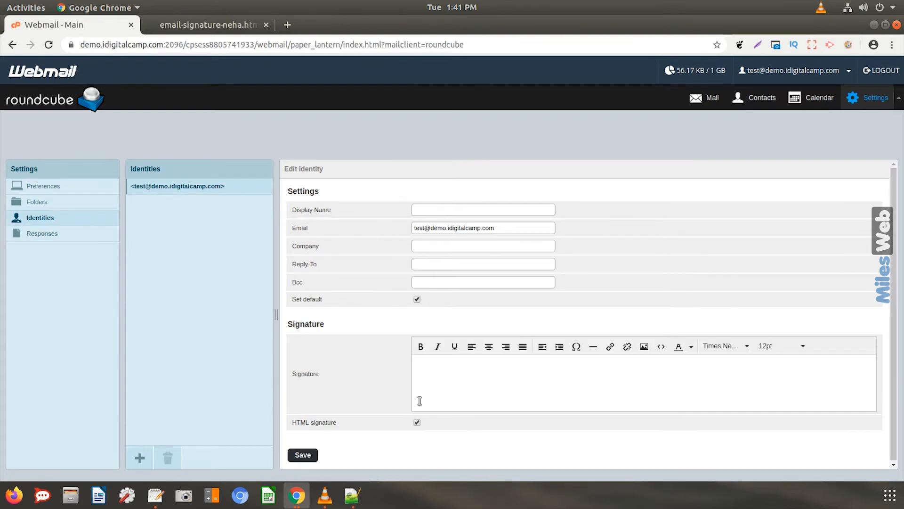
pyautogui.moveTo(429, 384)
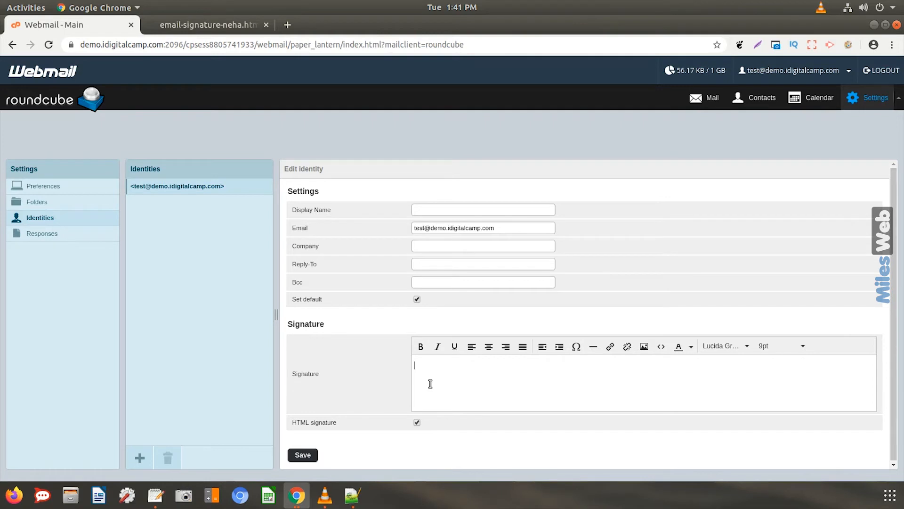
pyautogui.click(661, 345)
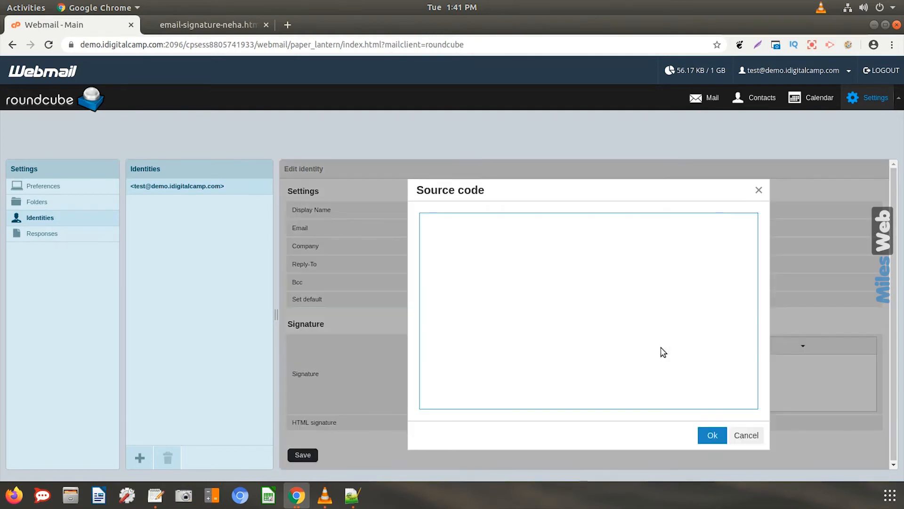
pyautogui.click(209, 24)
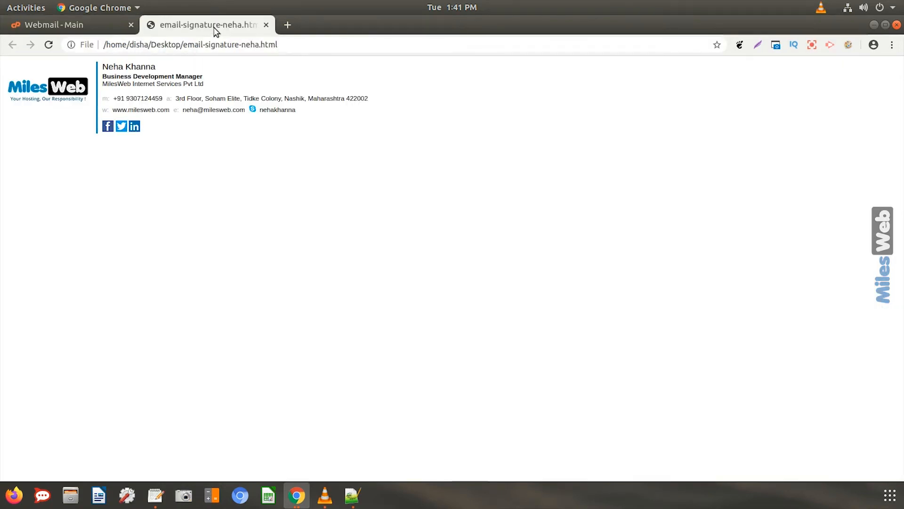
# - View and copy the signature file's HTML source, then return to the Webmail tab
pyautogui.press('Ctrl+u')
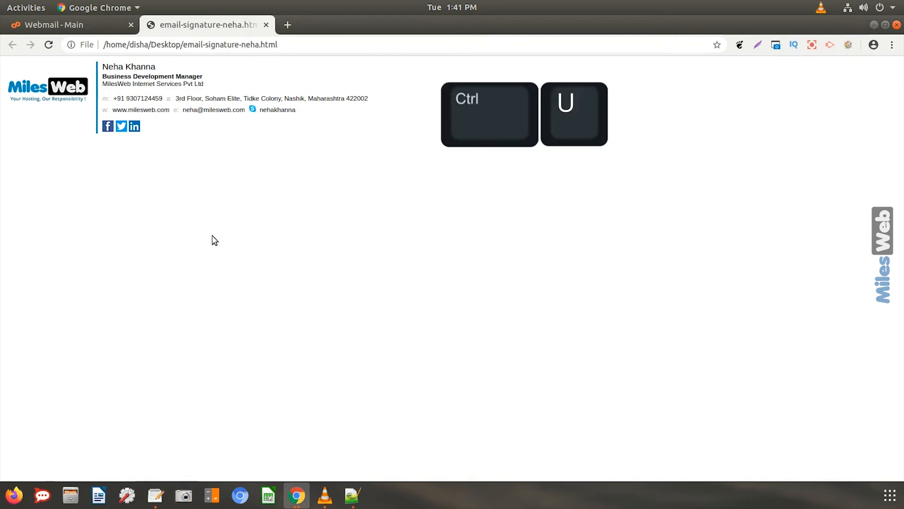
pyautogui.press('ctrl+u')
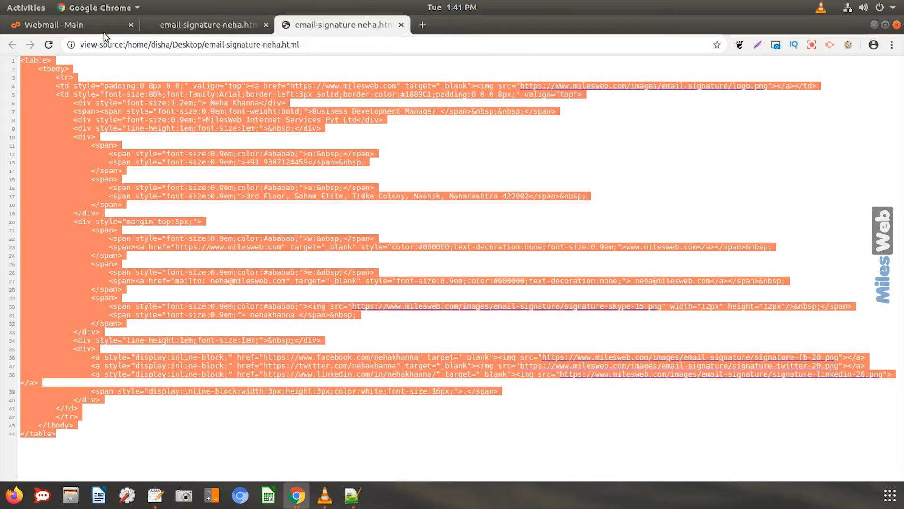
pyautogui.click(66, 25)
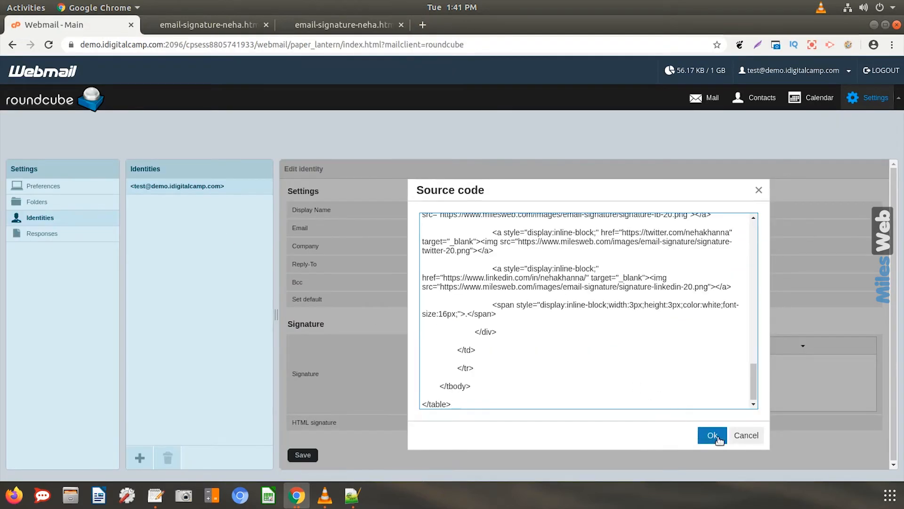
# - Confirm the Source code dialog so the signature shows the MilesWeb logo, contacts and social icons
pyautogui.click(712, 435)
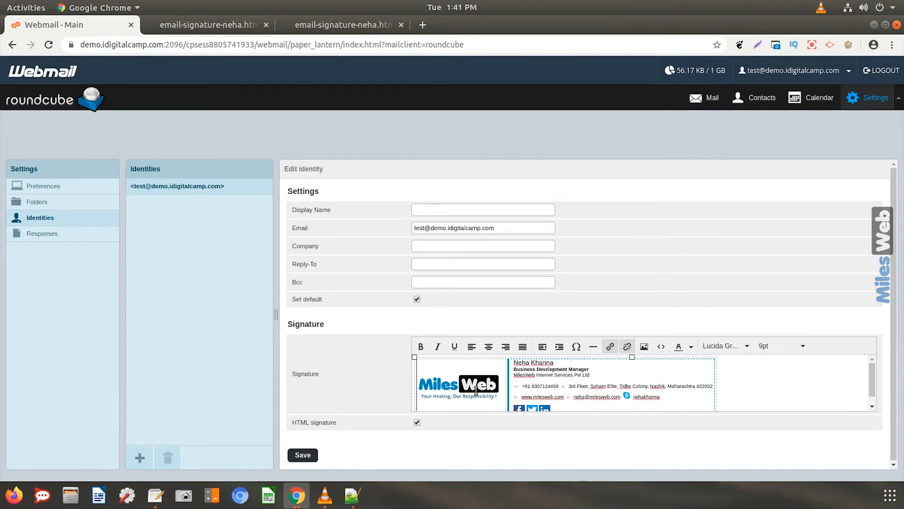
pyautogui.moveTo(415, 394)
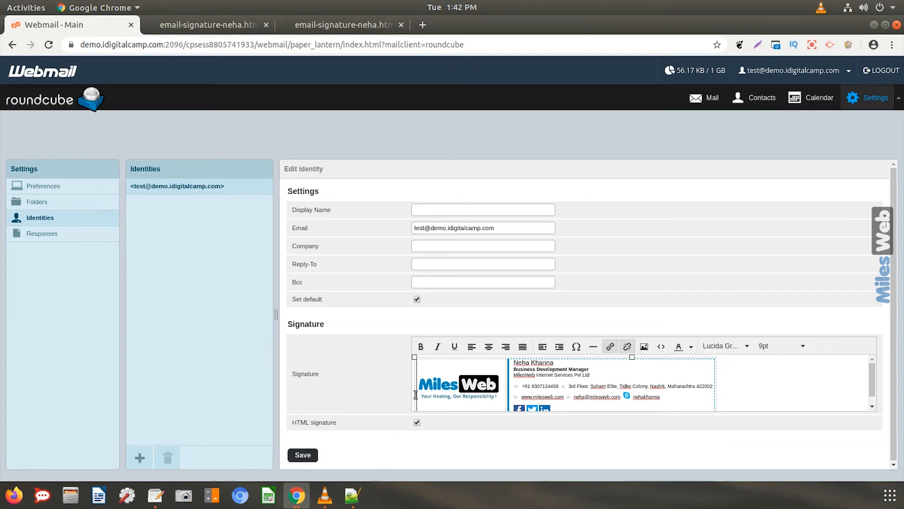
# - Save the identity and get the 'Successfully saved' confirmation
pyautogui.click(302, 454)
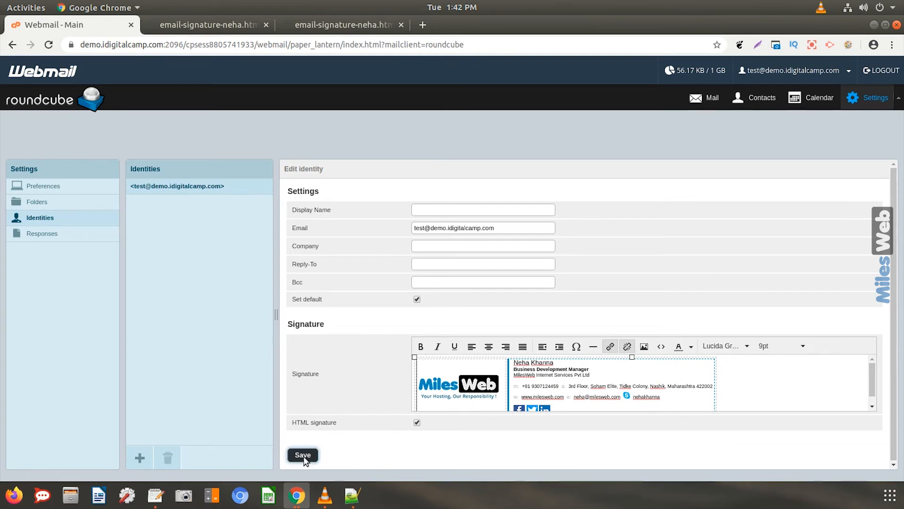
pyautogui.click(302, 455)
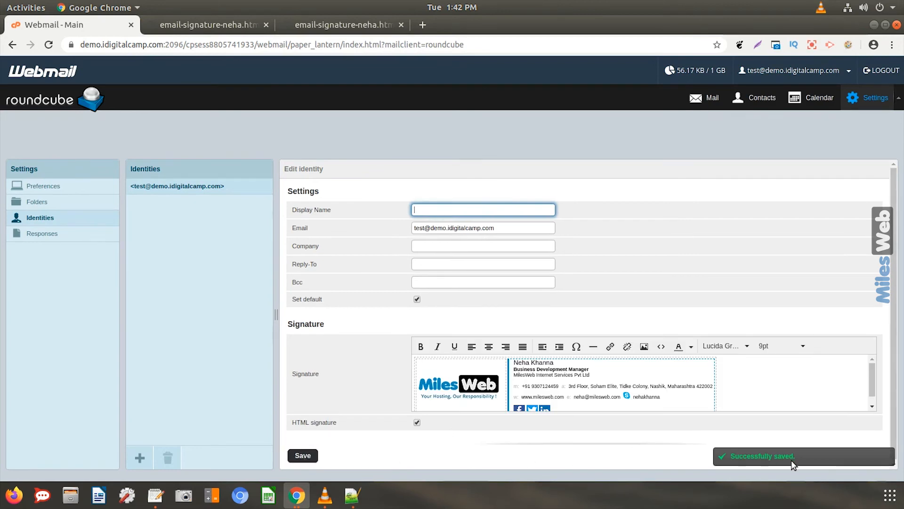
pyautogui.moveTo(746, 457)
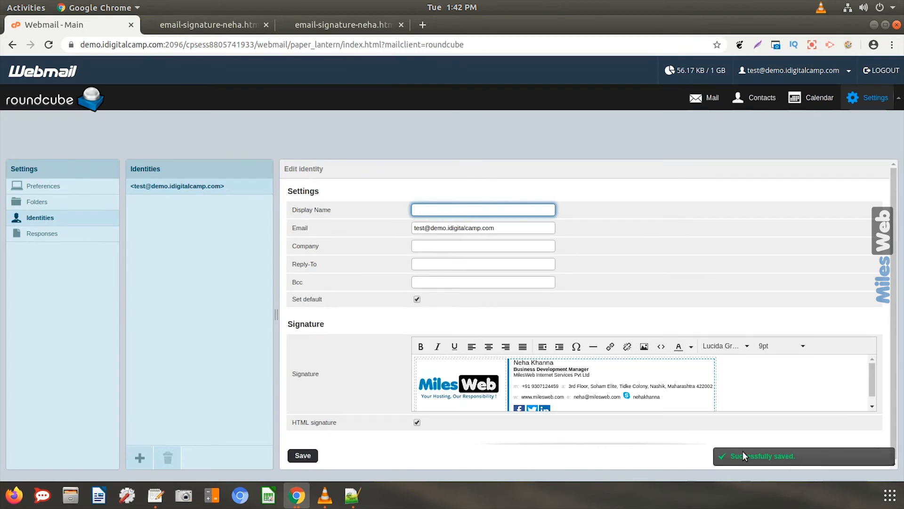